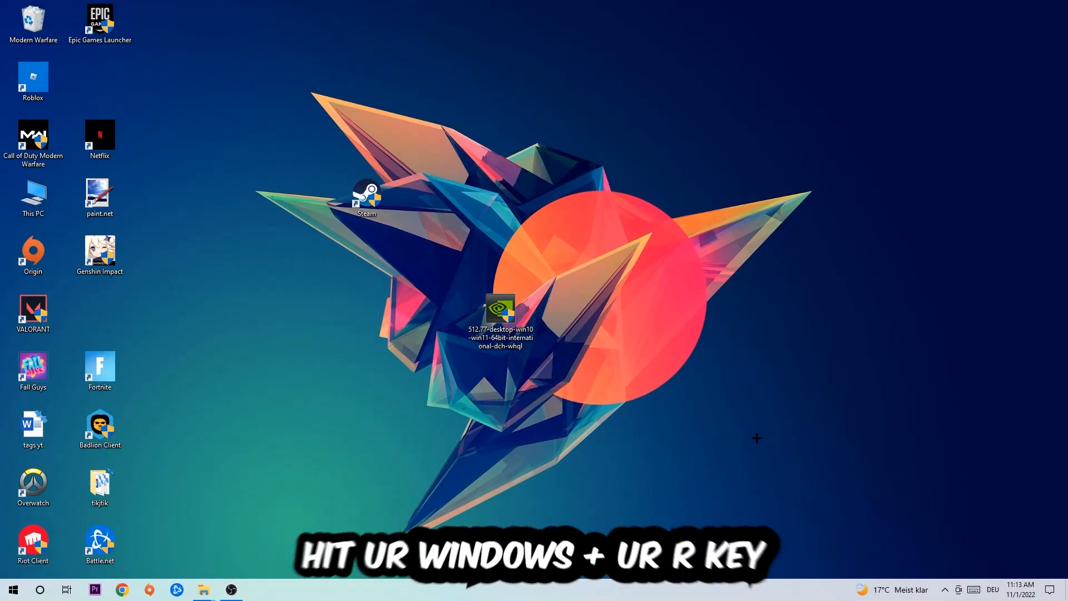
- Bring up the Run box (Win+R) ready to enter cmd
key(win+r)
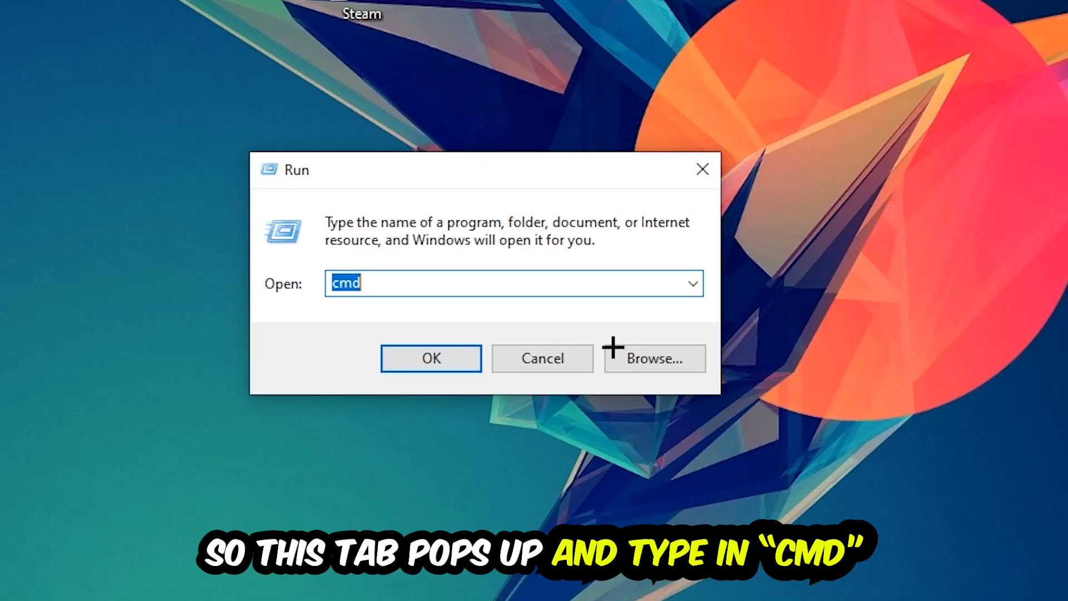
- Launch a maximized Command Prompt and run ipconfig /flushdns
click(430, 358)
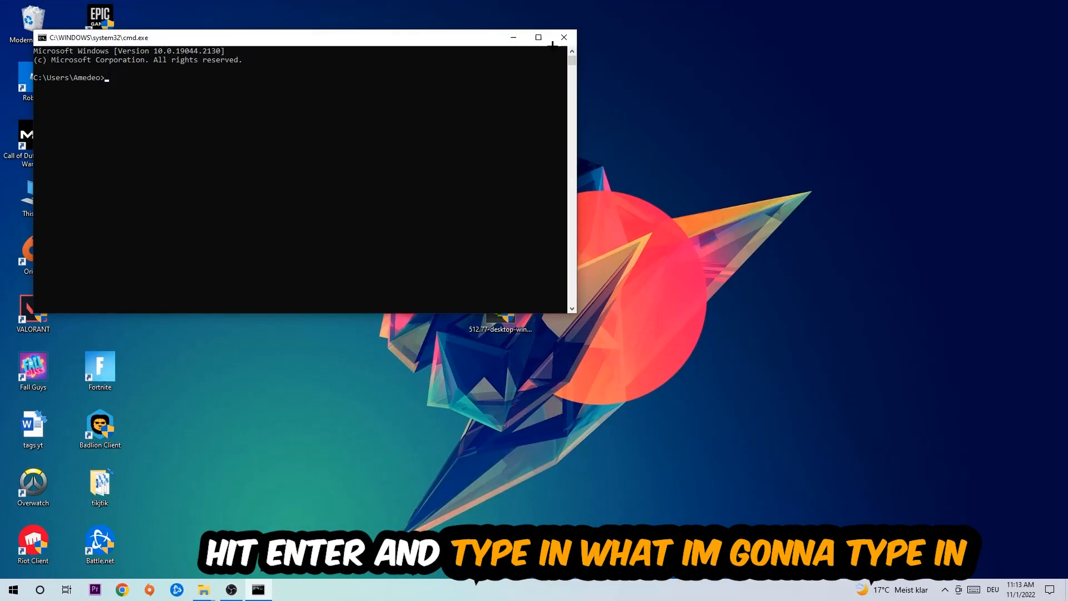
click(537, 38)
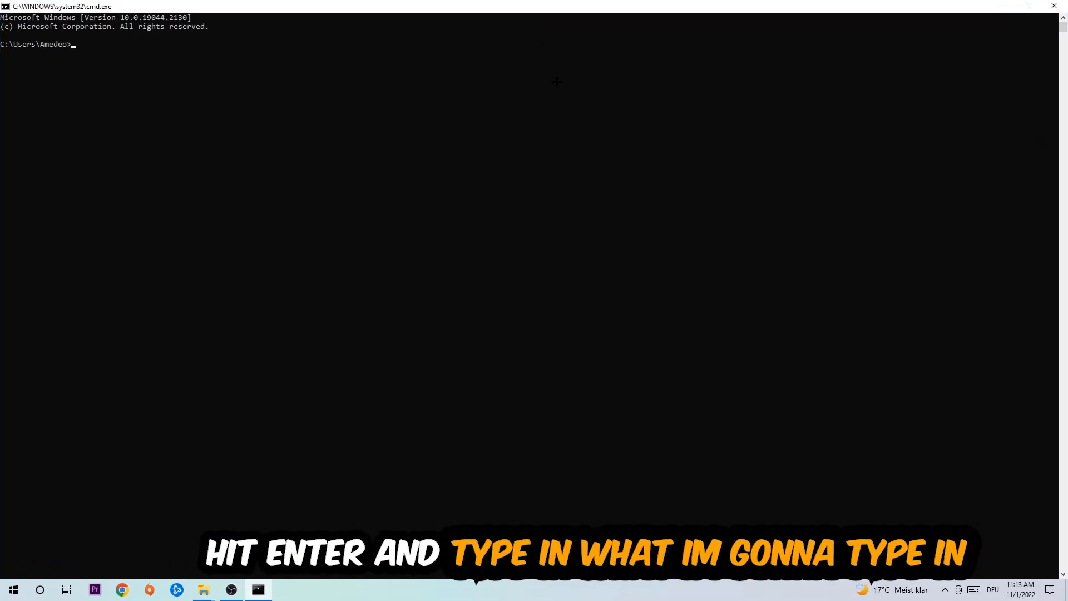
text(ipc)
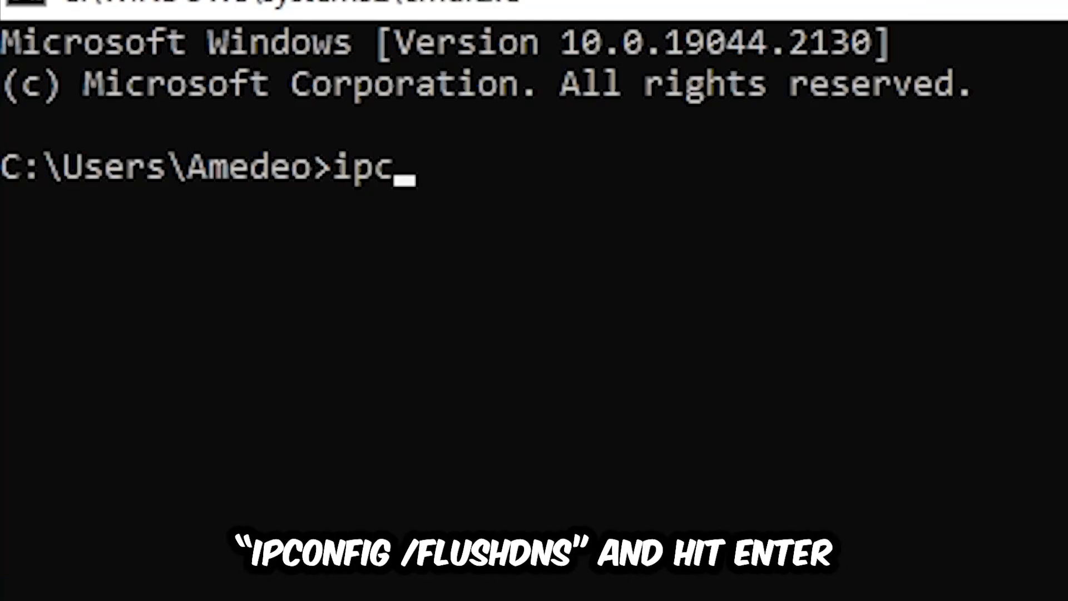
text(onfig /)
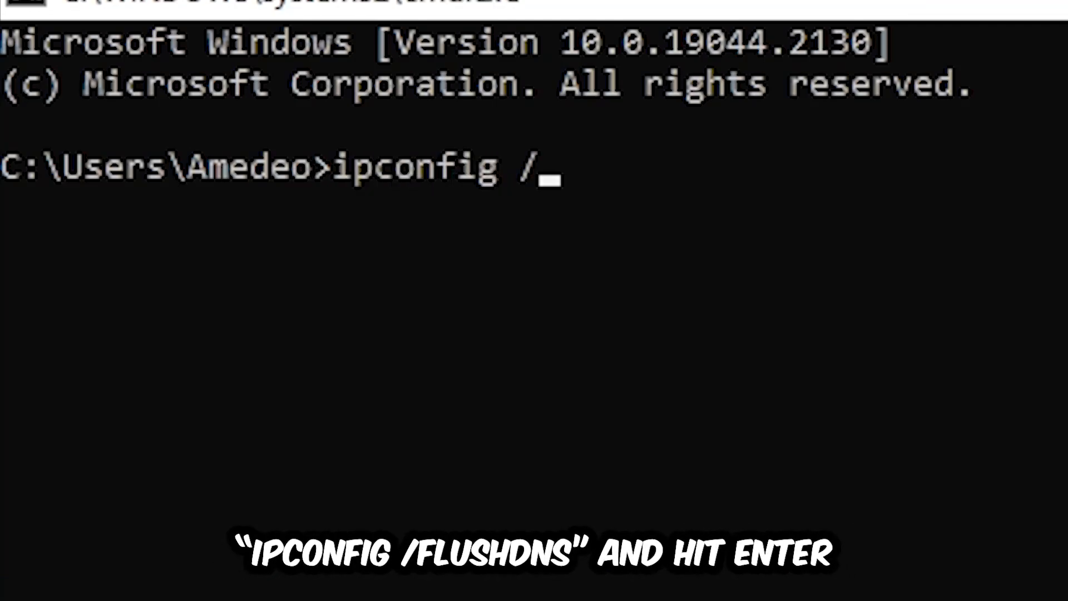
text(flus)
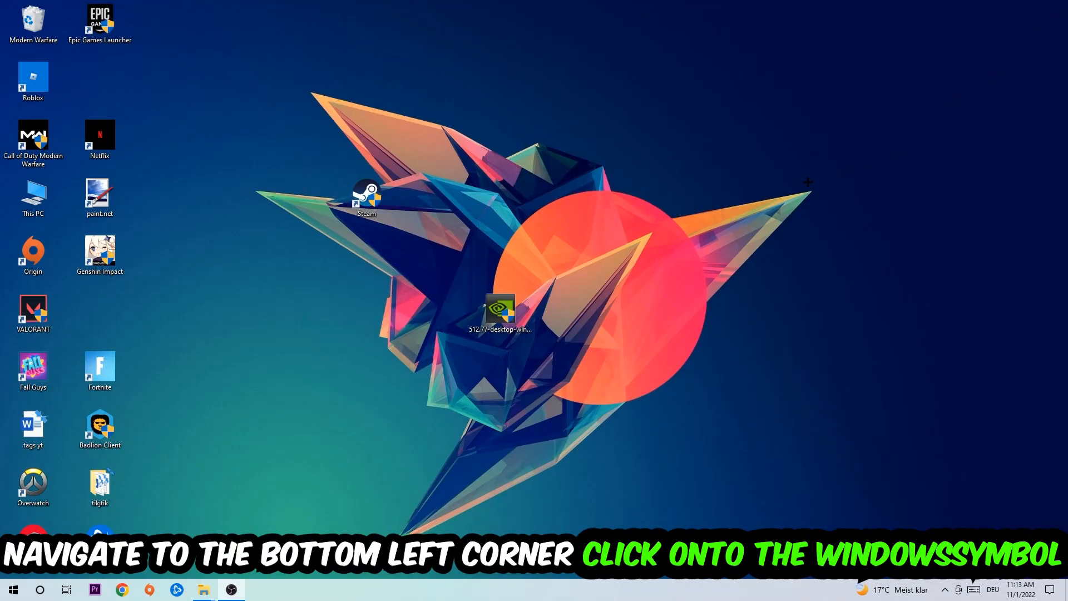
- Reach the Network & Internet status page via Start and Settings
click(12, 590)
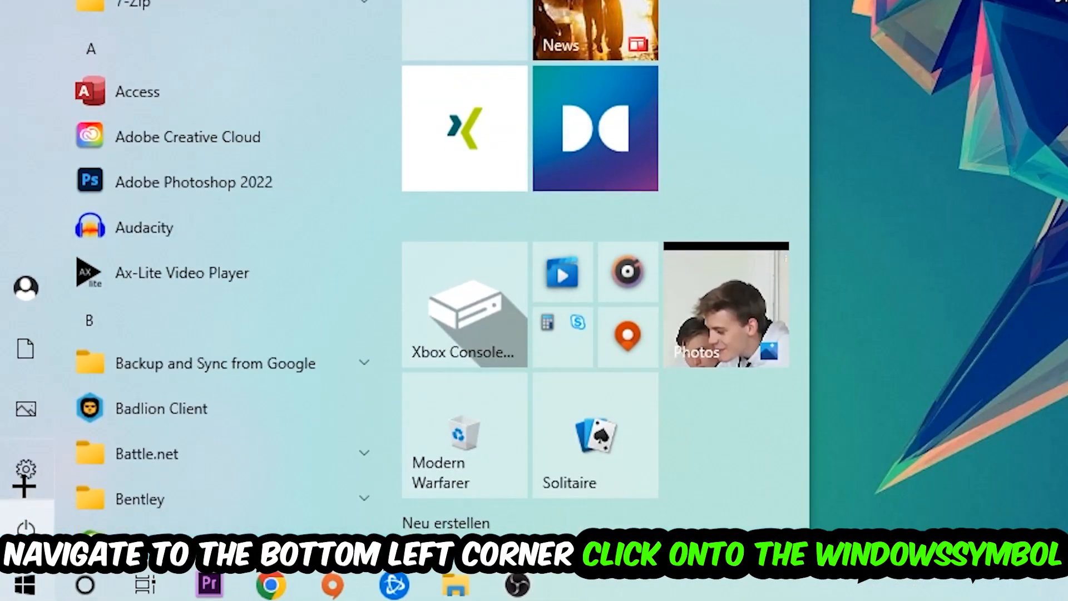
click(26, 475)
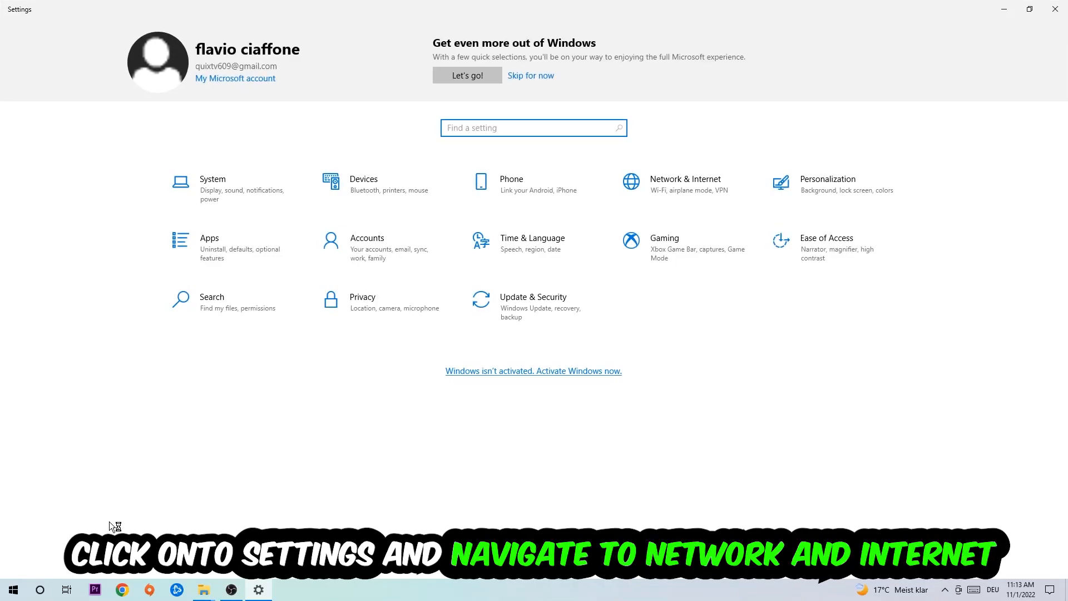
click(684, 183)
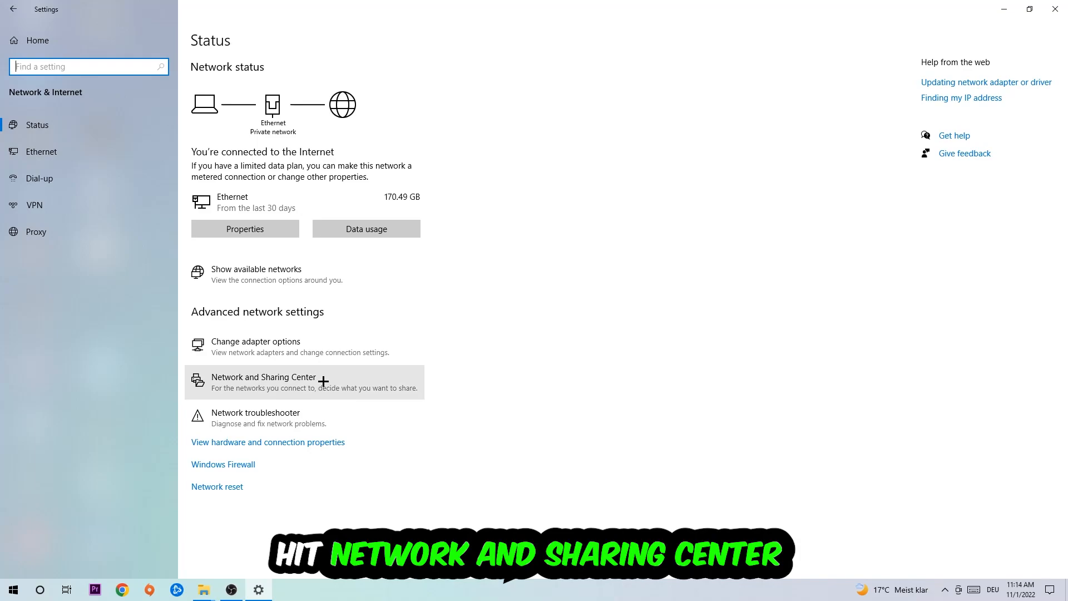
- From Network and Sharing Center, reach the Ethernet connection's TCP/IPv4 properties
click(263, 377)
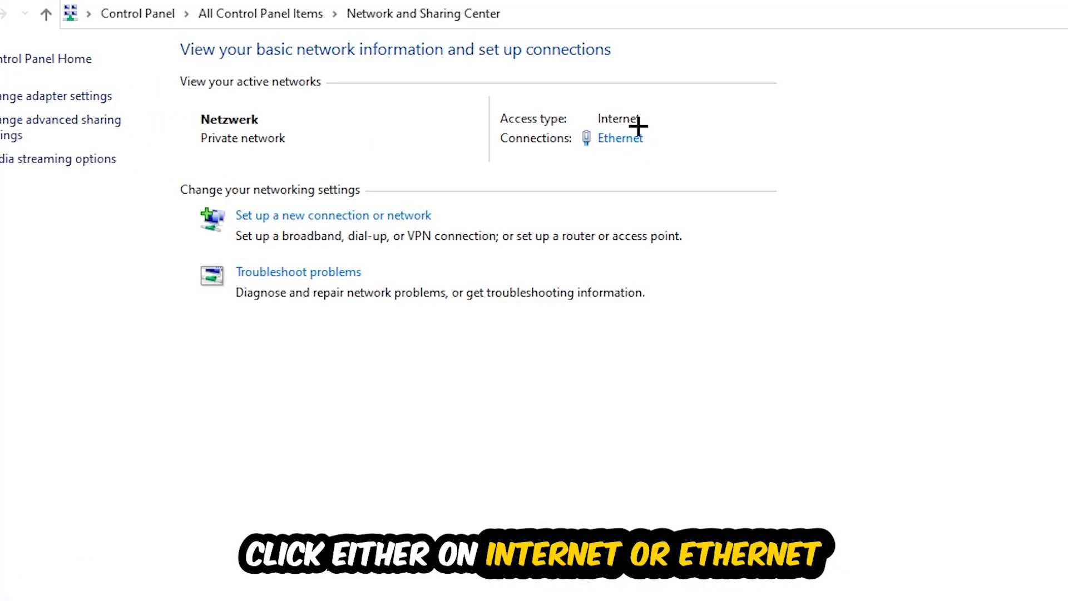
mouse_move(640, 140)
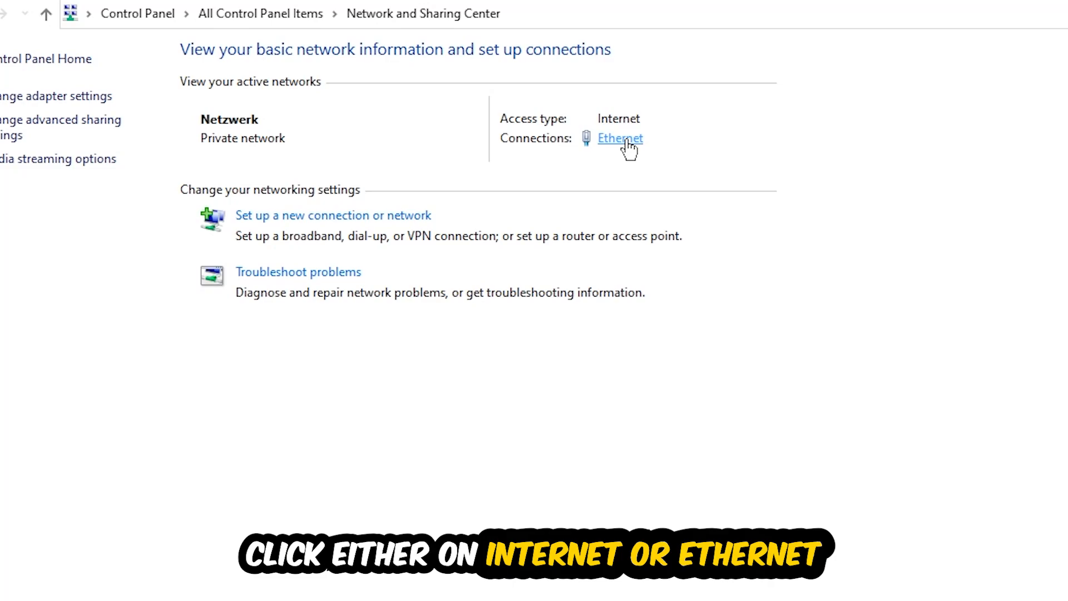
click(619, 138)
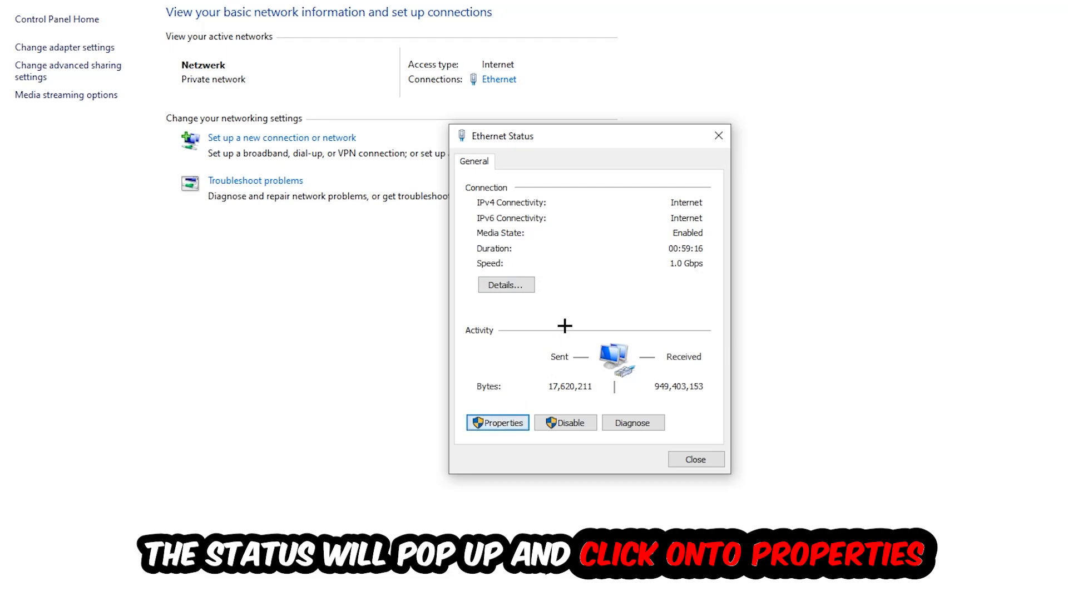
click(497, 423)
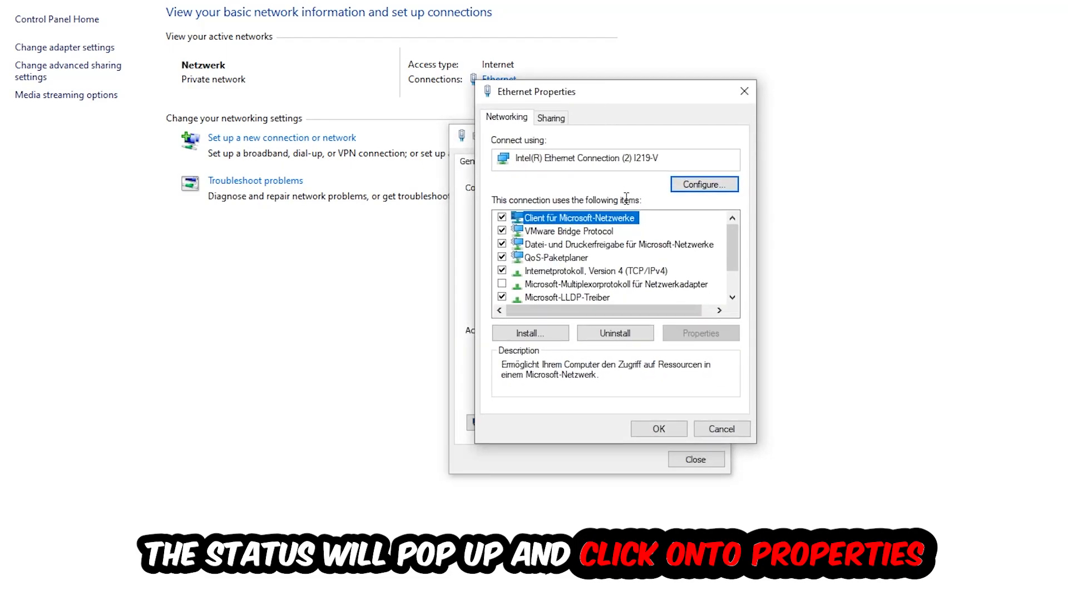
click(593, 271)
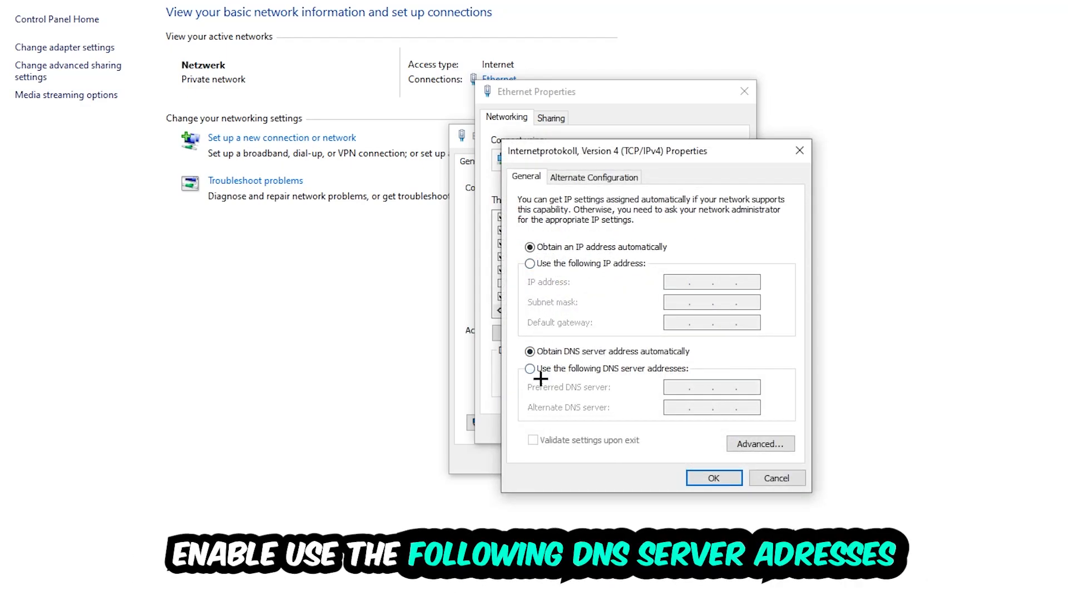
- Switch IPv4 to 'Use the following DNS server addresses' and confirm with OK
click(530, 369)
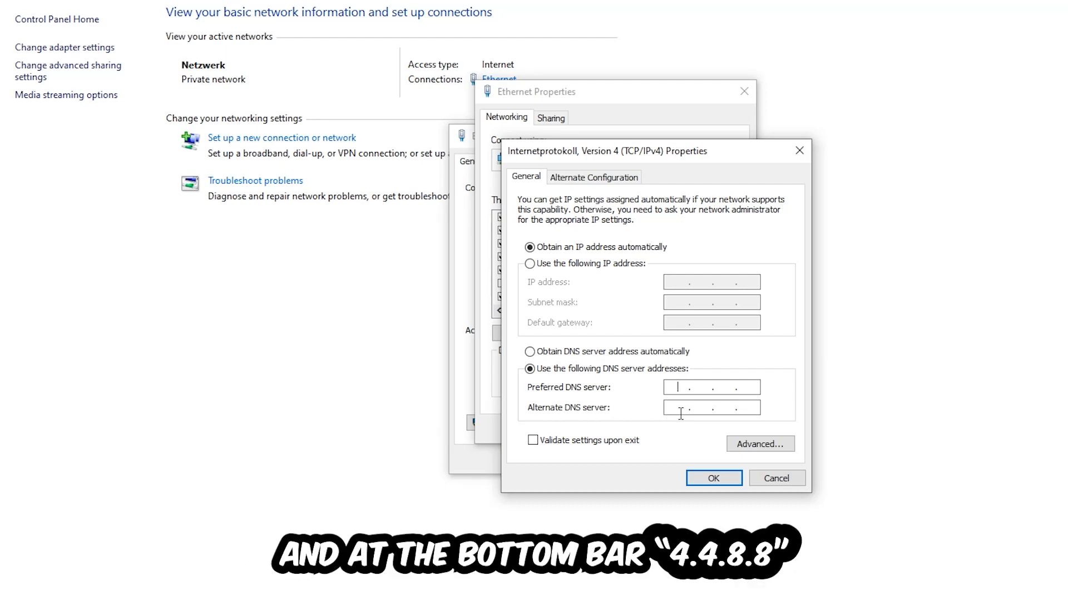
mouse_move(698, 414)
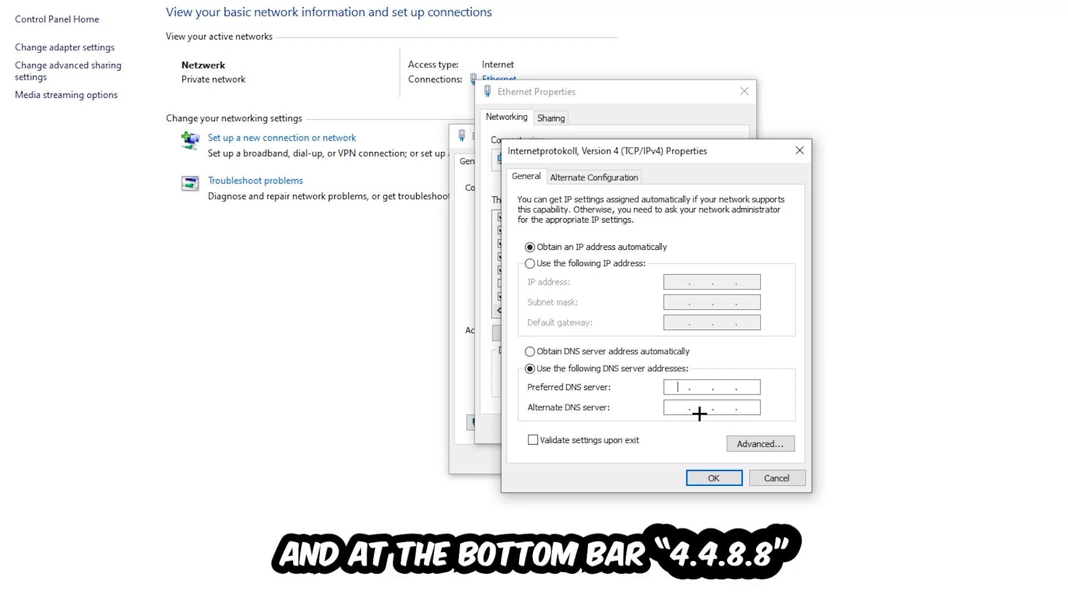
click(713, 477)
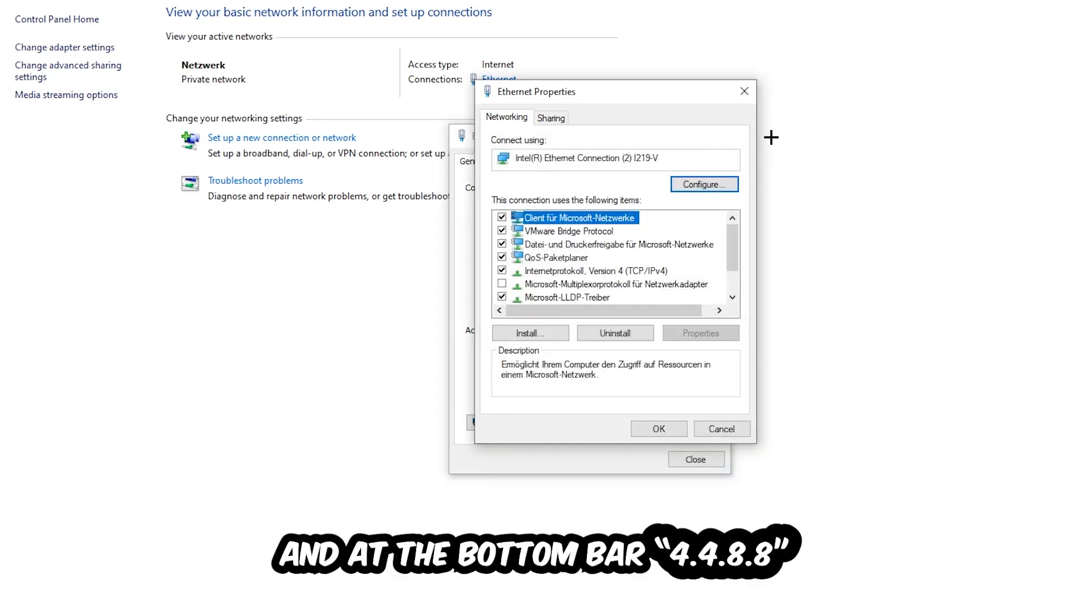